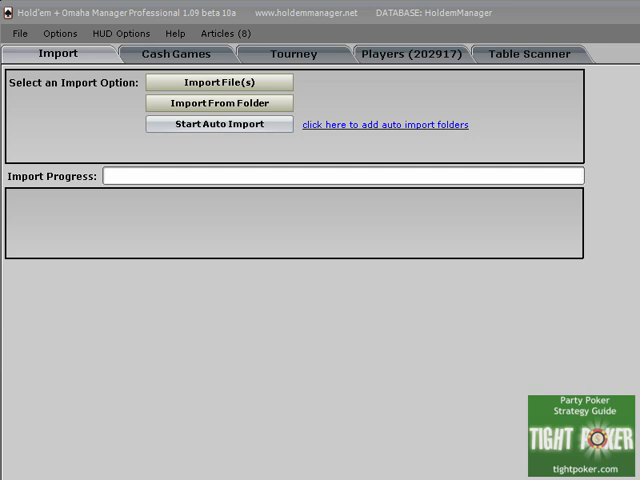
pyautogui.moveTo(306, 391)
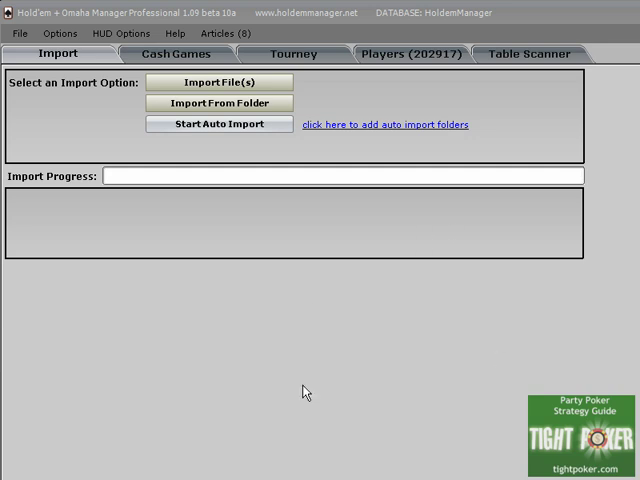
pyautogui.moveTo(60, 18)
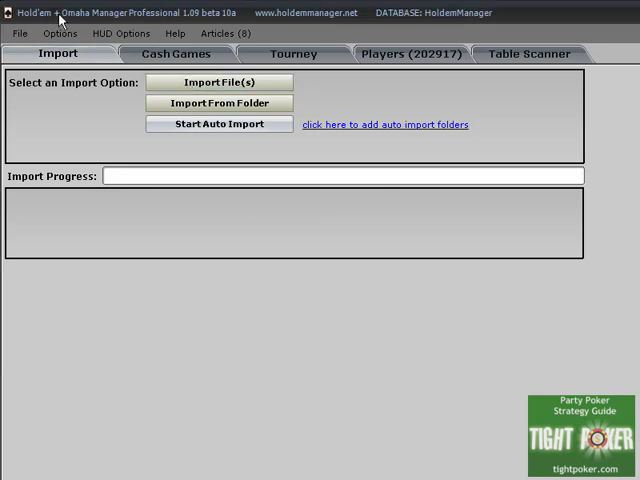
pyautogui.moveTo(172, 160)
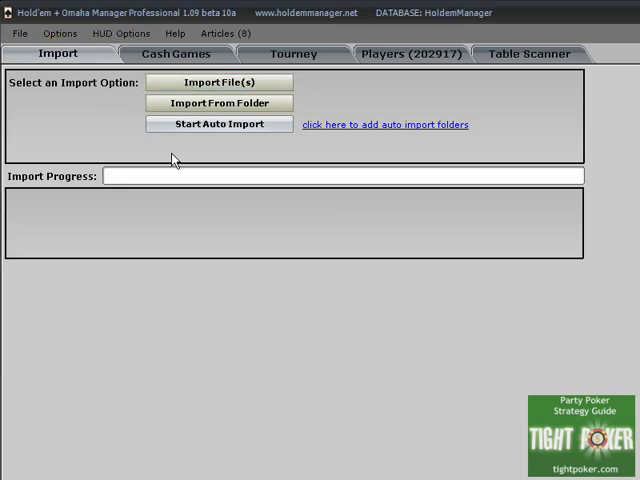
pyautogui.moveTo(134, 147)
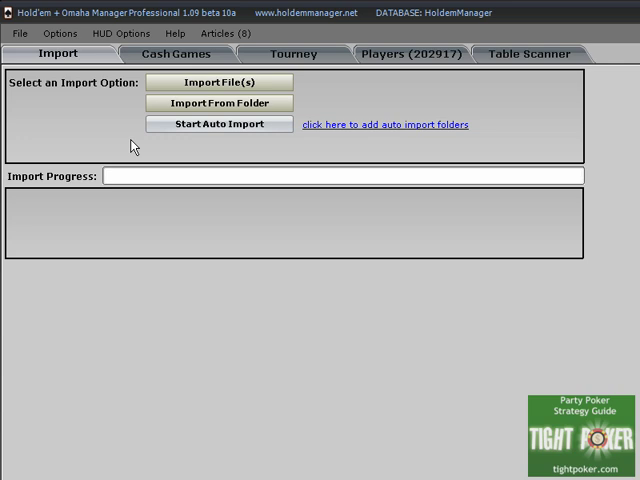
pyautogui.moveTo(129, 178)
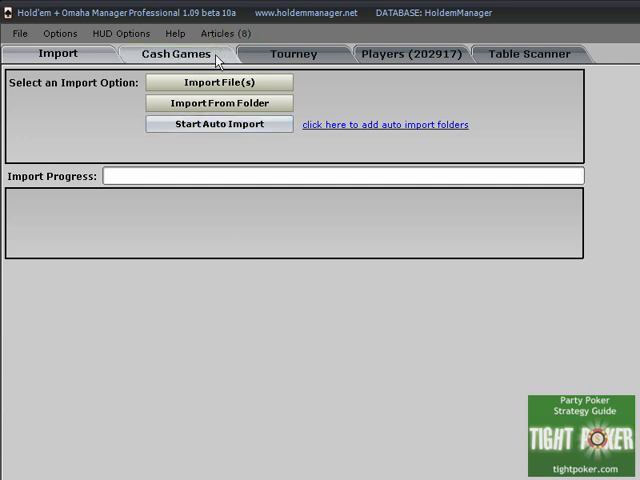
pyautogui.moveTo(205, 14)
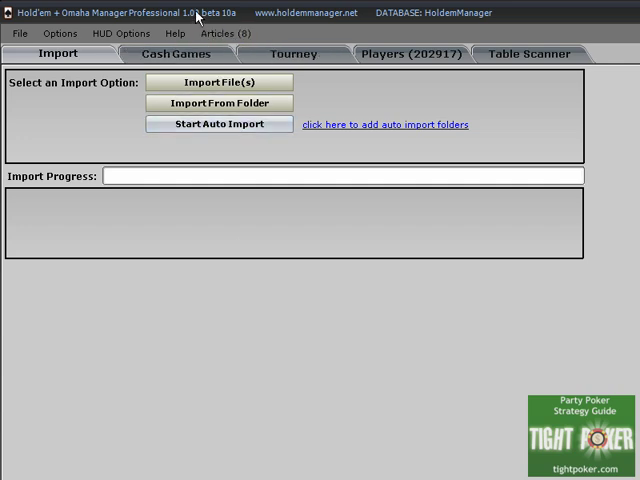
pyautogui.moveTo(115, 112)
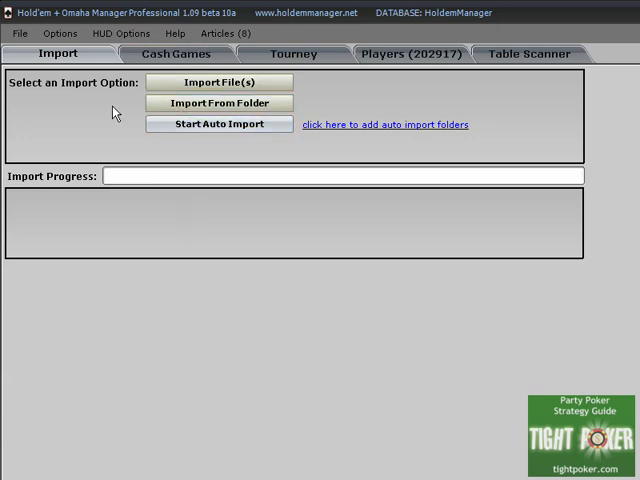
# Step: Open the Player Preferences window from the HUD Options menu
pyautogui.click(120, 33)
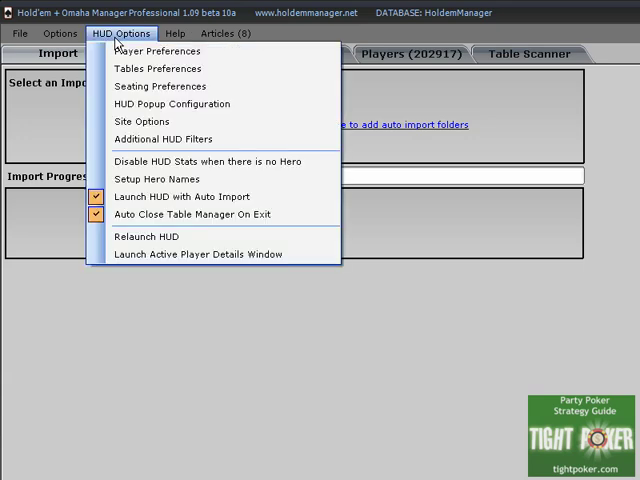
pyautogui.moveTo(157, 51)
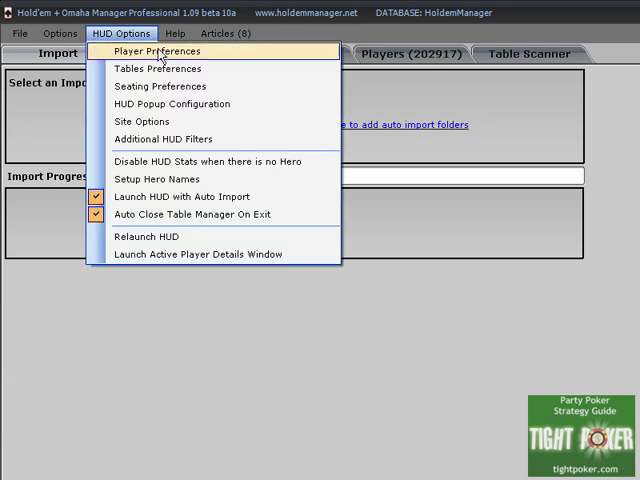
pyautogui.click(155, 51)
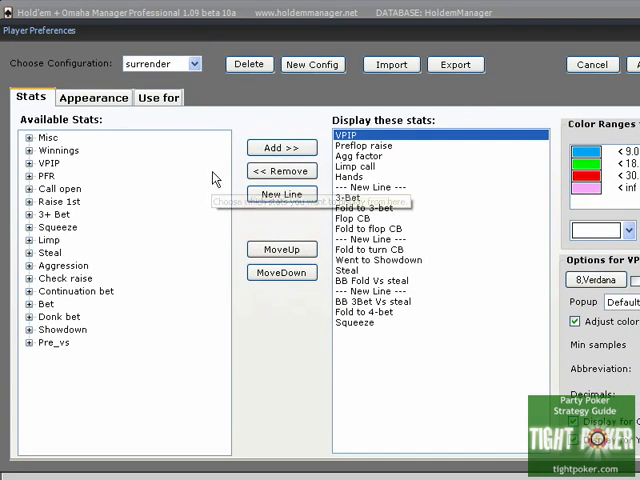
pyautogui.moveTo(110, 118)
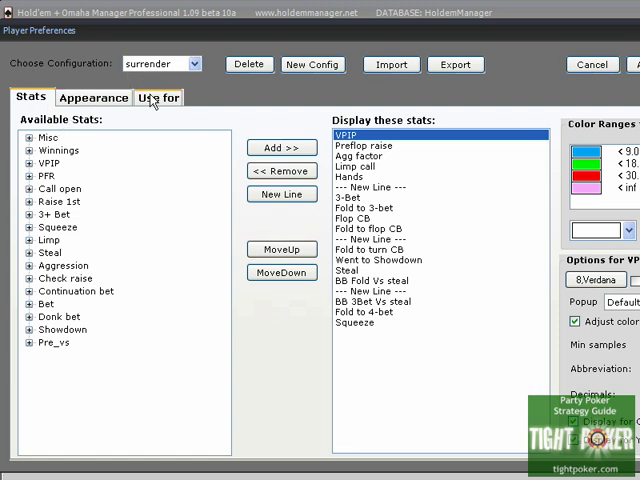
pyautogui.moveTo(403, 241)
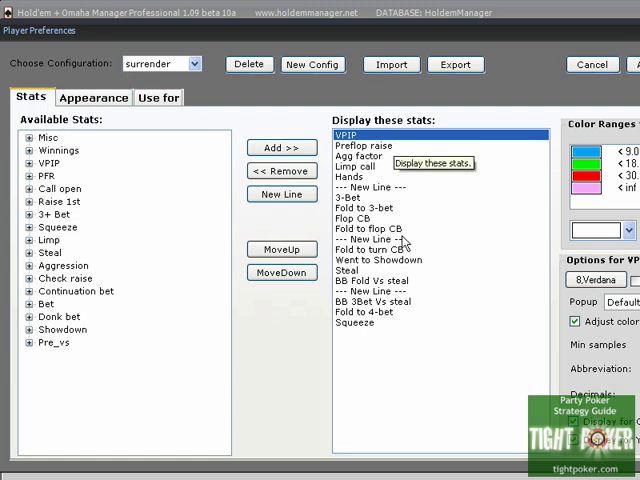
pyautogui.moveTo(303, 385)
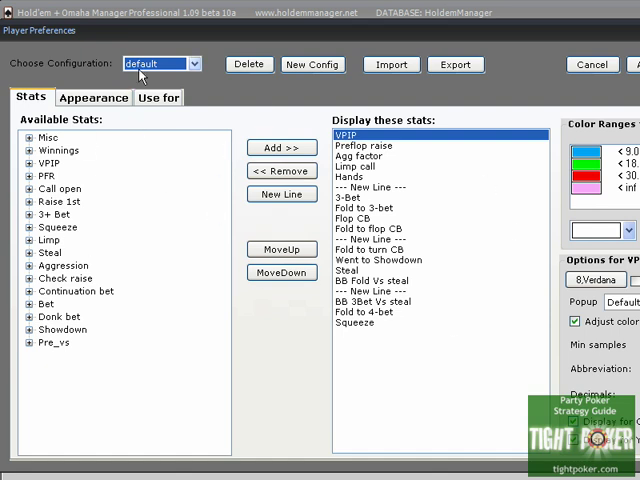
pyautogui.moveTo(50, 70)
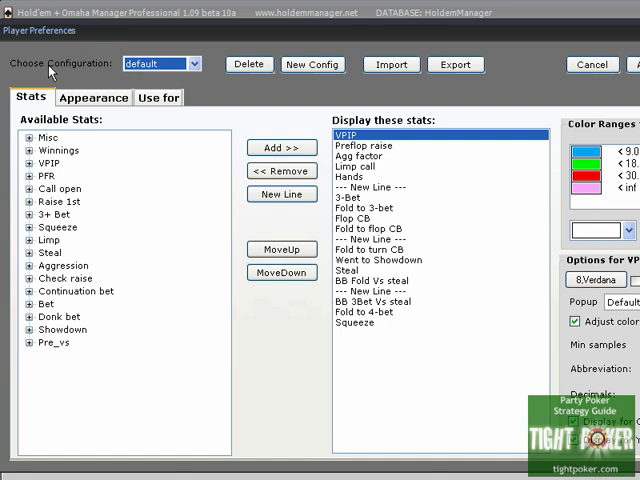
pyautogui.moveTo(110, 214)
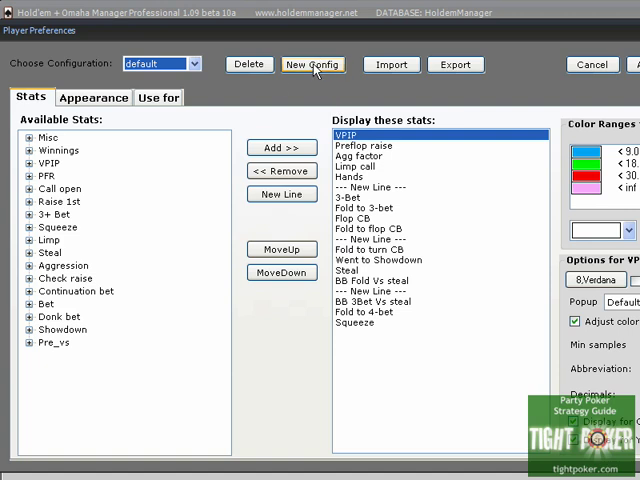
# Step: Create a new HUD configuration named '6max Omaha Hi'
pyautogui.click(313, 64)
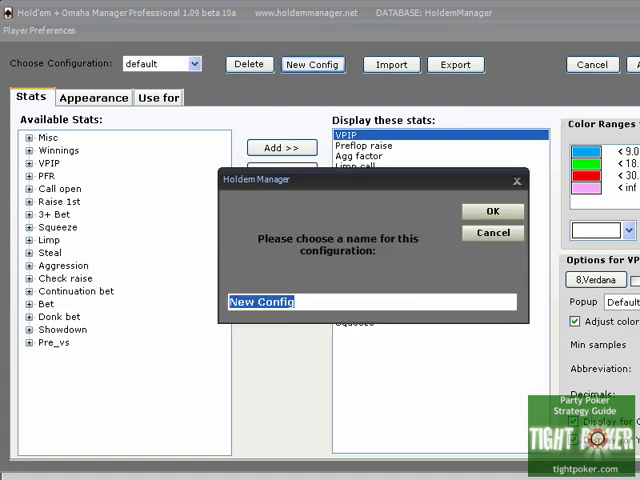
pyautogui.write('6M')
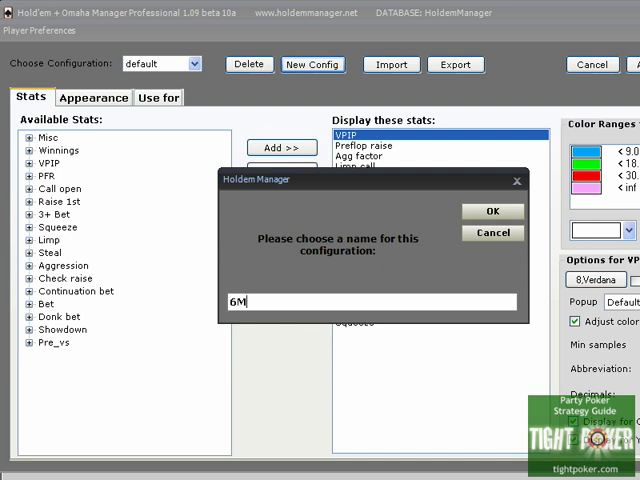
pyautogui.write('max Omaha Hi')
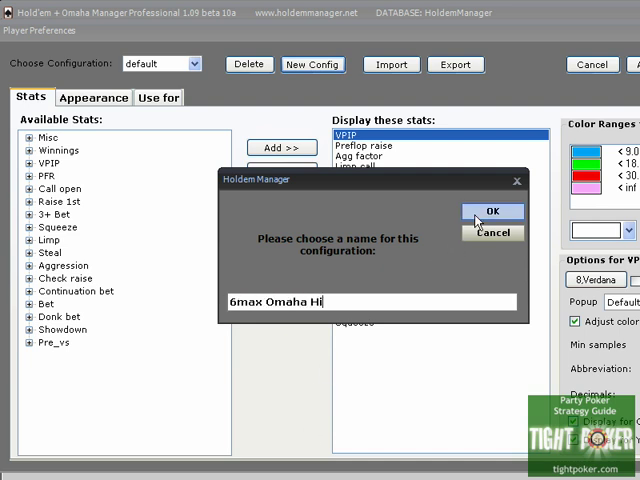
pyautogui.click(492, 211)
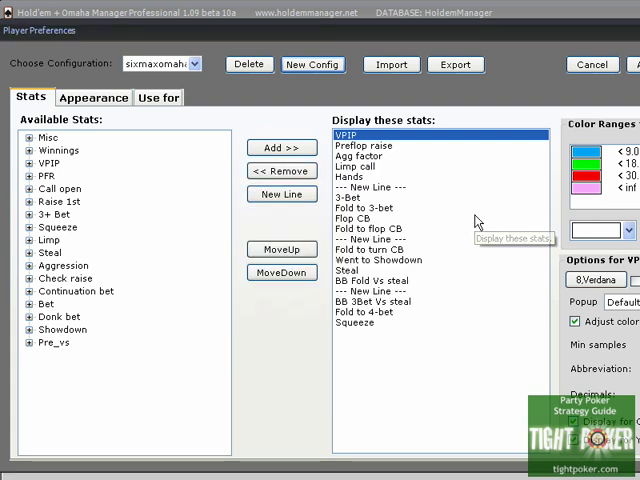
pyautogui.moveTo(420, 138)
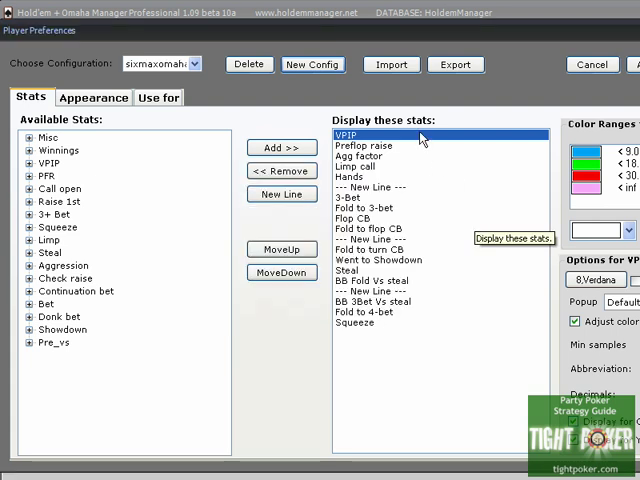
pyautogui.moveTo(303, 118)
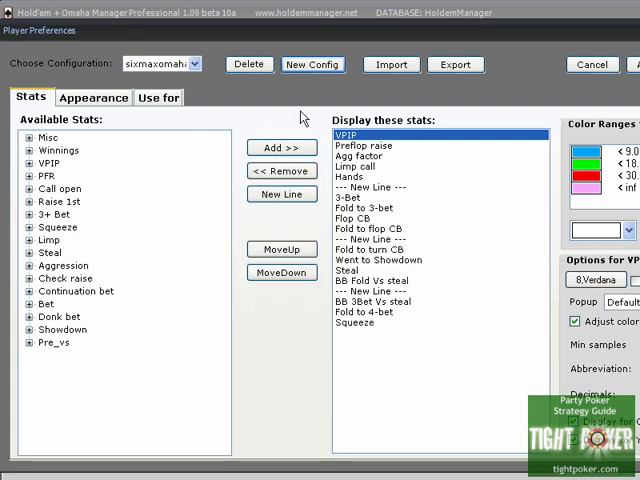
pyautogui.moveTo(422, 124)
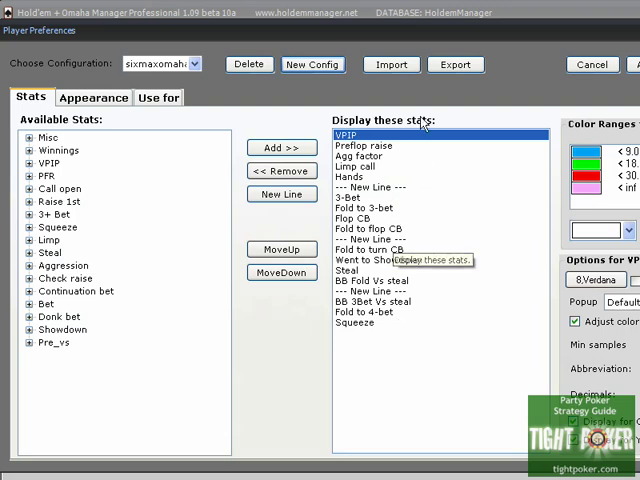
# Step: Remove Limp call and Fold to 3-bet, adding EP call open and SB fold vs steal
pyautogui.click(360, 167)
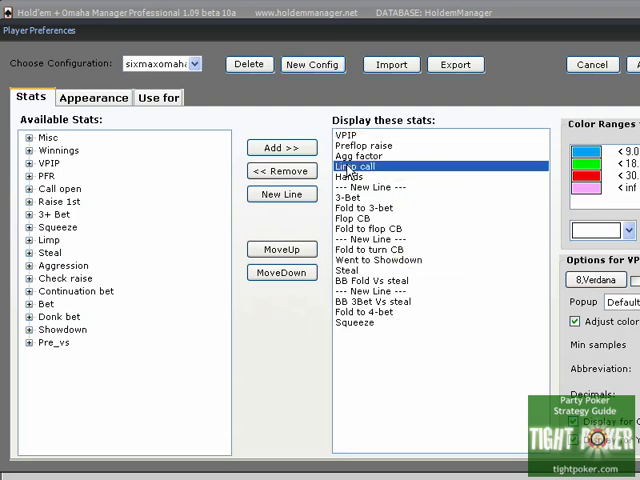
pyautogui.click(282, 171)
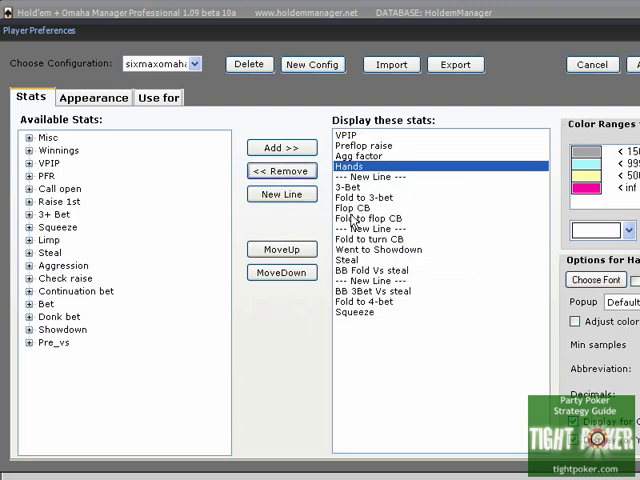
pyautogui.click(352, 196)
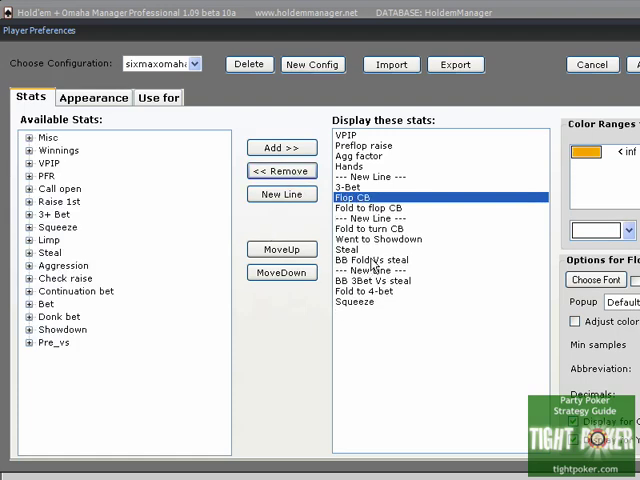
pyautogui.click(282, 171)
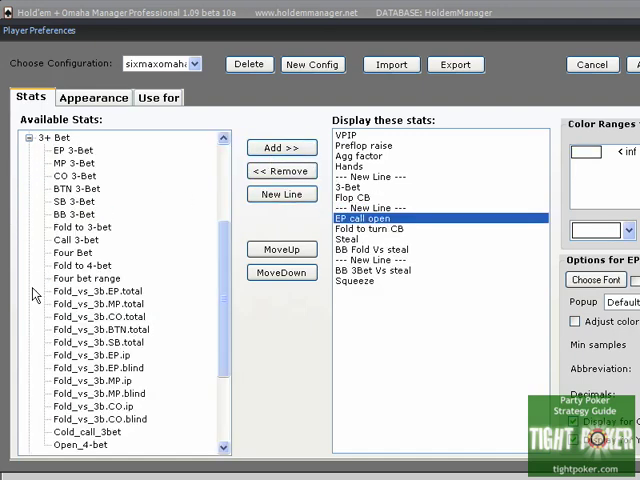
pyautogui.click(96, 303)
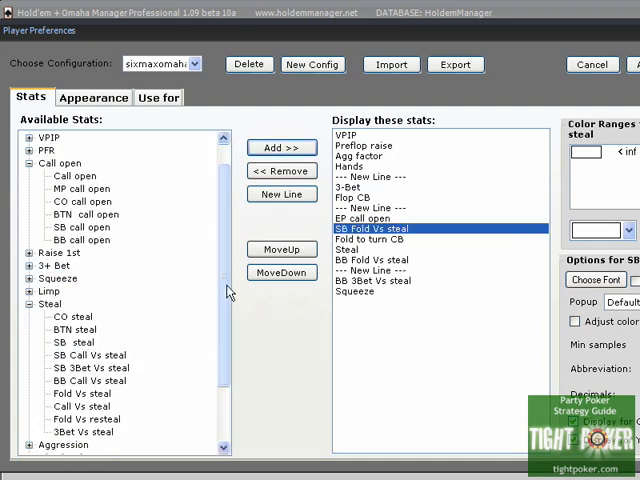
pyautogui.scroll(-3)
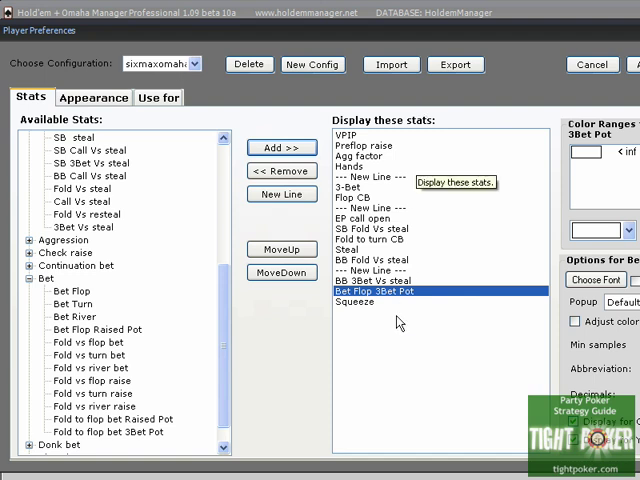
pyautogui.click(356, 198)
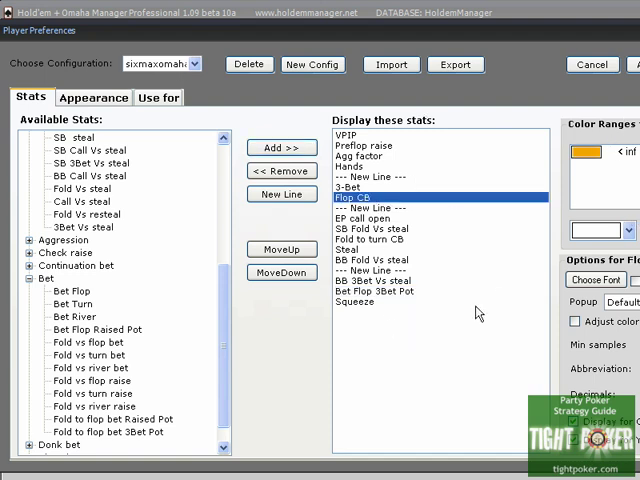
pyautogui.moveTo(415, 140)
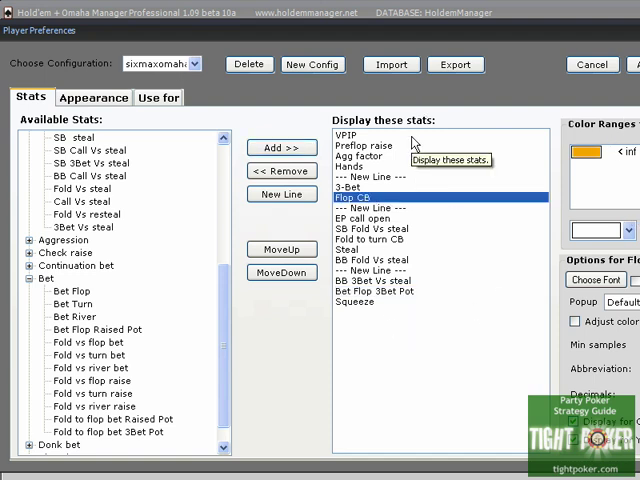
pyautogui.moveTo(430, 145)
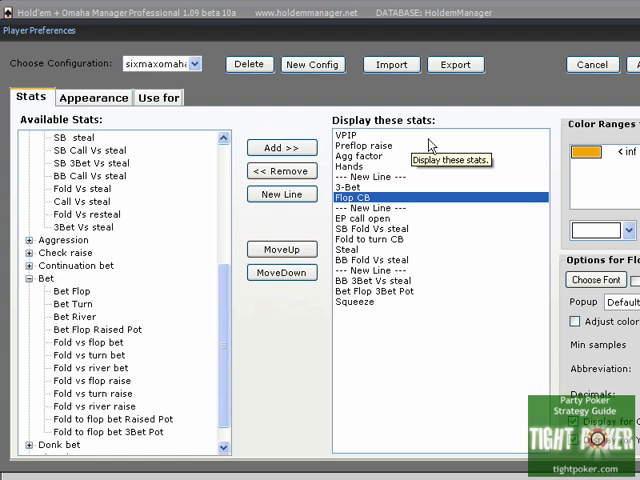
pyautogui.moveTo(435, 150)
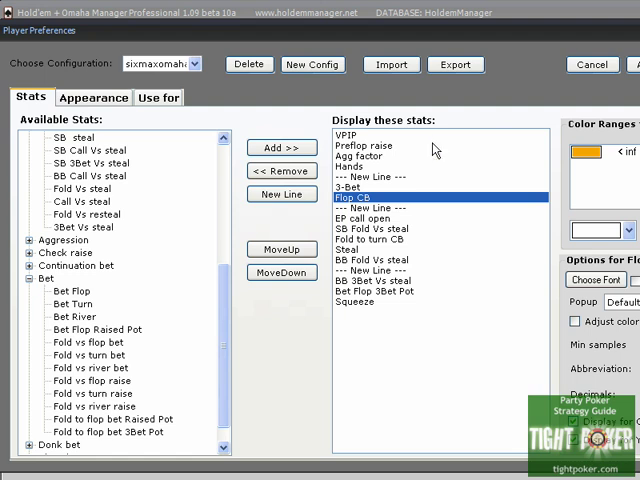
pyautogui.moveTo(410, 437)
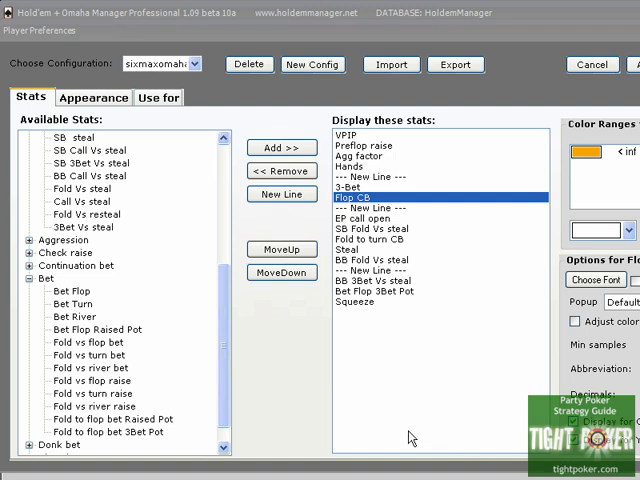
pyautogui.moveTo(288, 194)
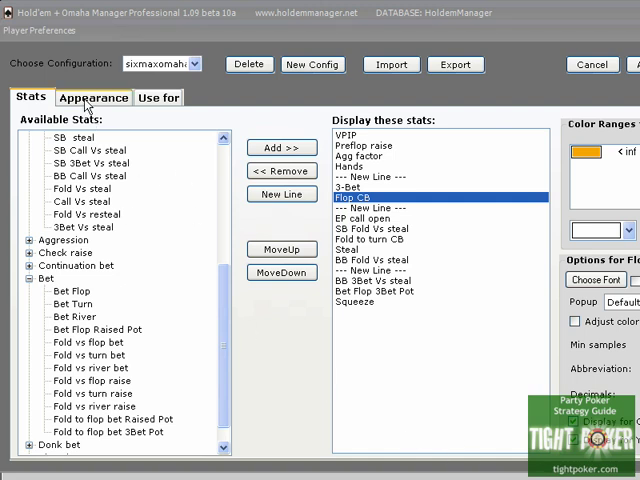
pyautogui.moveTo(156, 97)
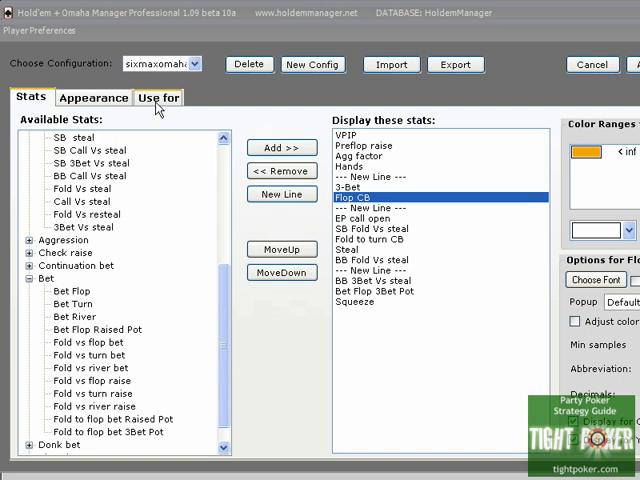
# Step: Untick HU and Full for NL/PL and Limit, and tick 6-Max Tourney
pyautogui.click(158, 97)
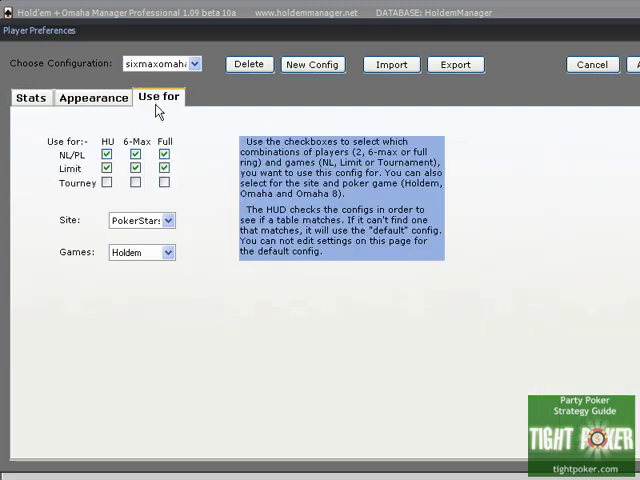
pyautogui.moveTo(60, 240)
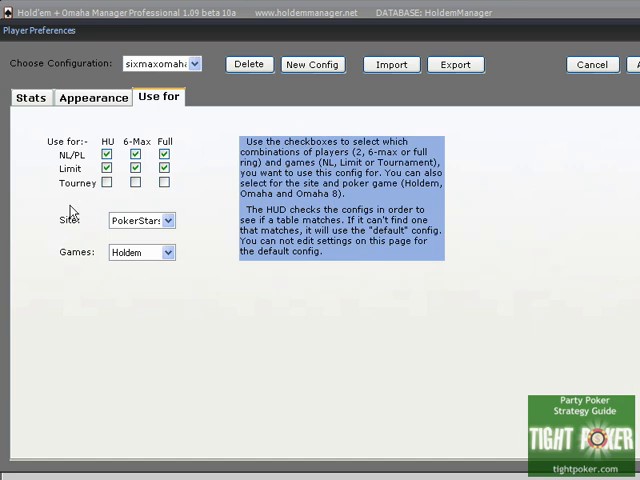
pyautogui.click(110, 168)
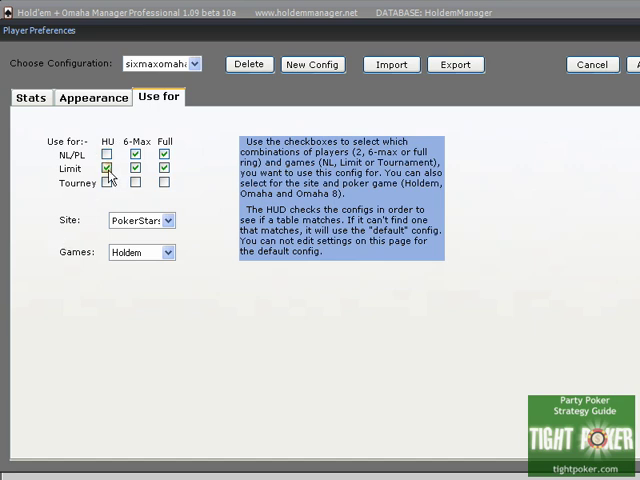
pyautogui.click(109, 168)
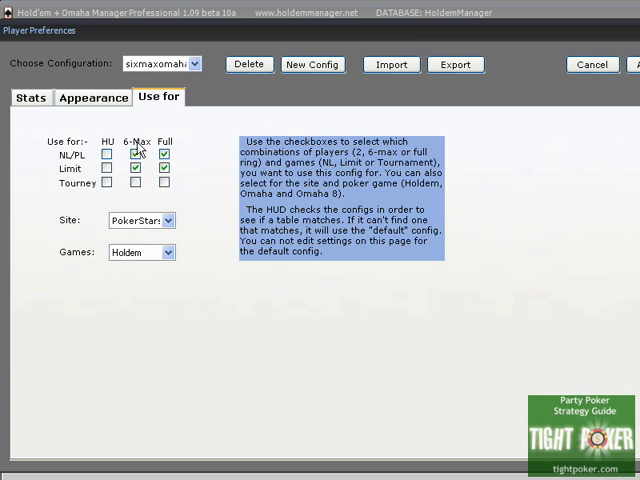
pyautogui.click(134, 184)
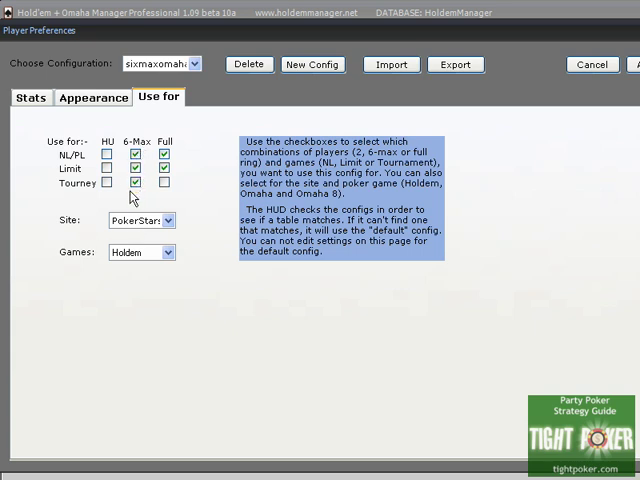
pyautogui.click(164, 169)
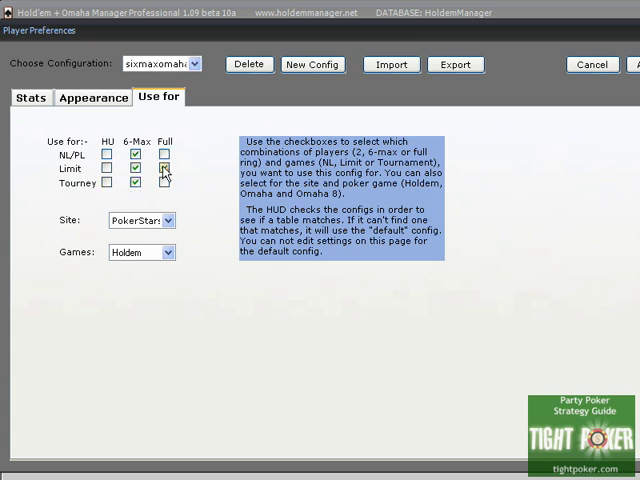
pyautogui.click(164, 168)
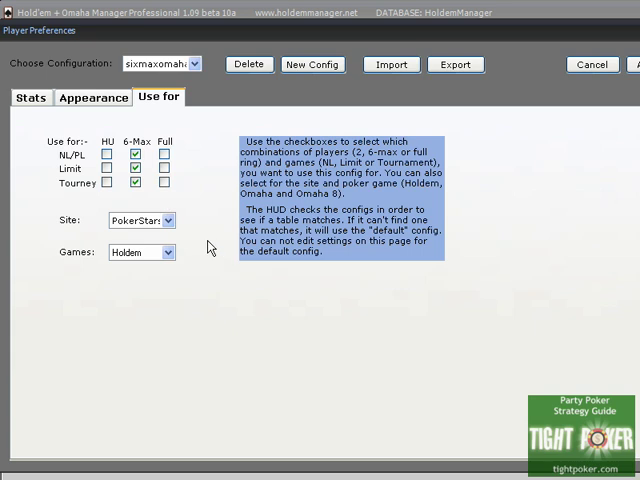
pyautogui.click(168, 220)
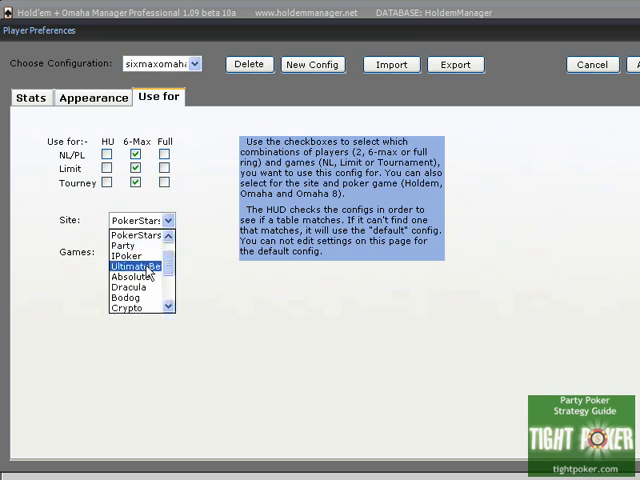
pyautogui.click(130, 289)
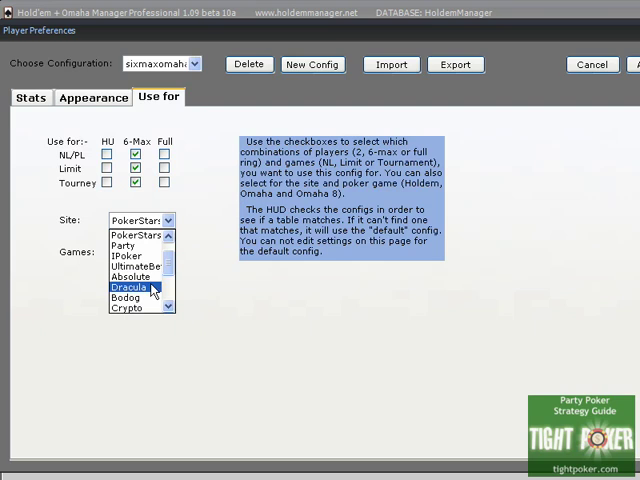
pyautogui.click(137, 233)
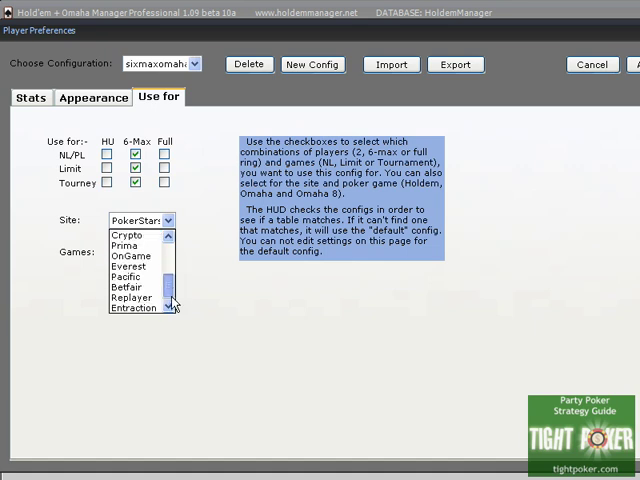
pyautogui.scroll(3)
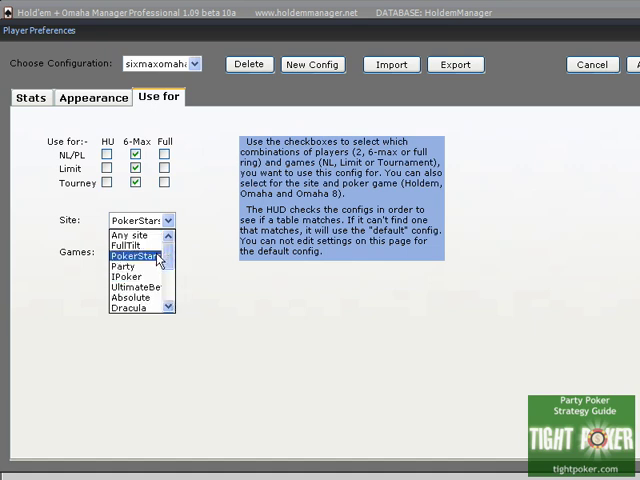
pyautogui.click(138, 256)
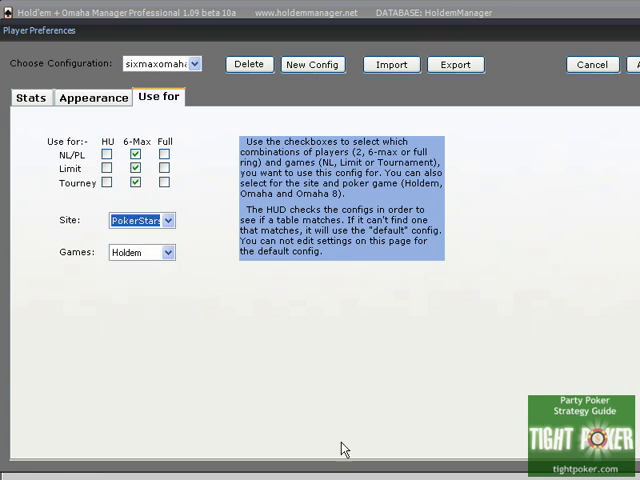
pyautogui.moveTo(358, 413)
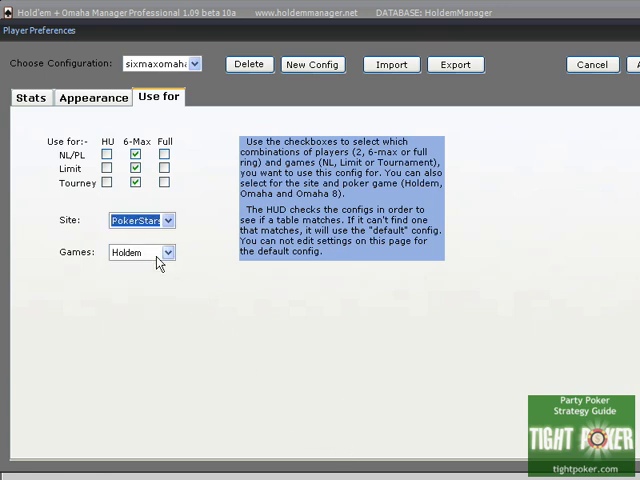
# Step: Switch the configuration's game type from Holdem to Omaha
pyautogui.click(165, 252)
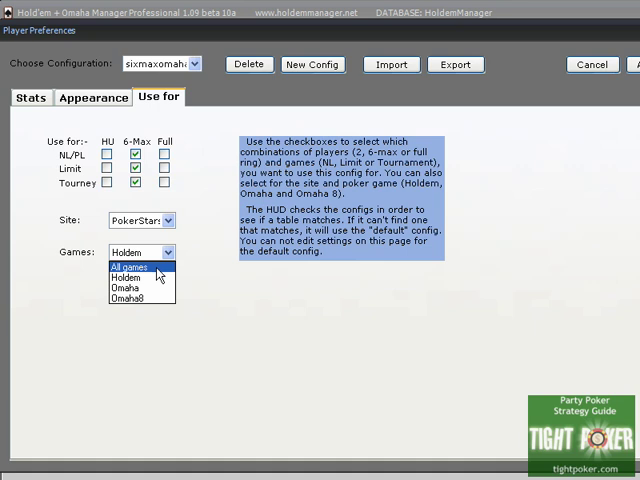
pyautogui.moveTo(128, 288)
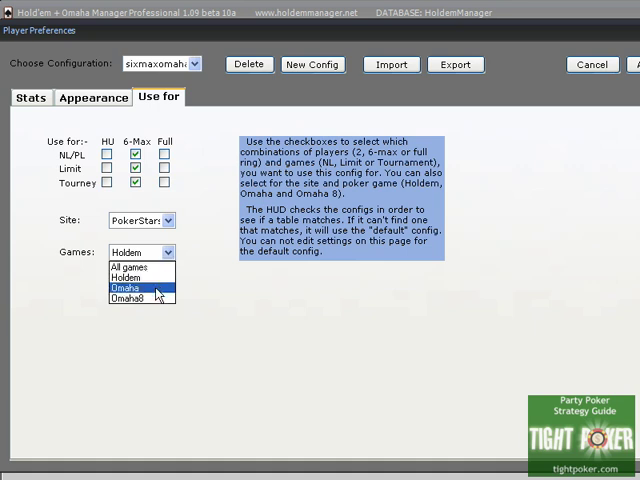
pyautogui.moveTo(156, 292)
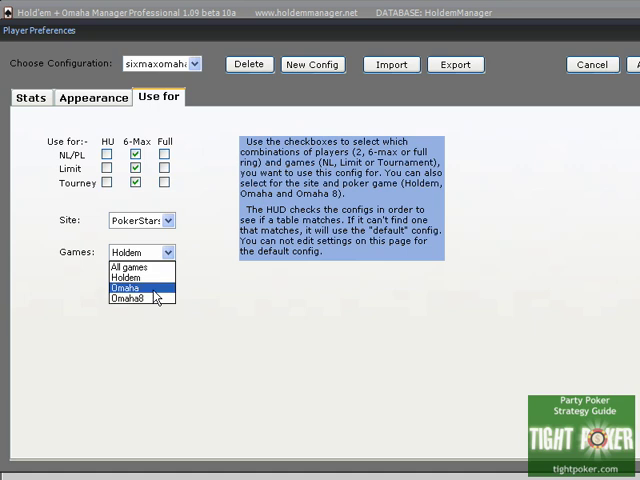
pyautogui.click(126, 288)
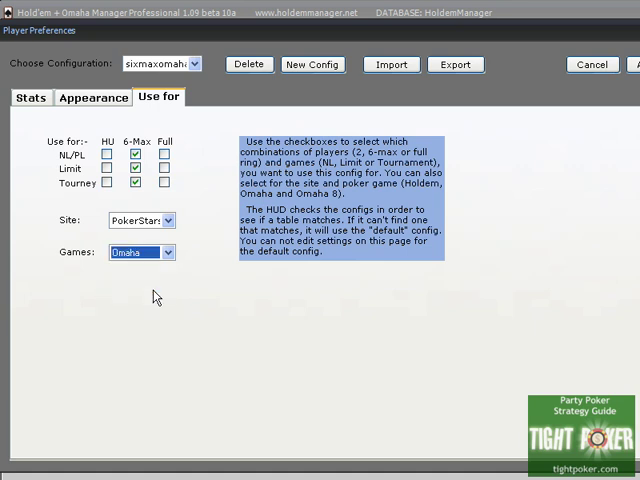
pyautogui.moveTo(587, 169)
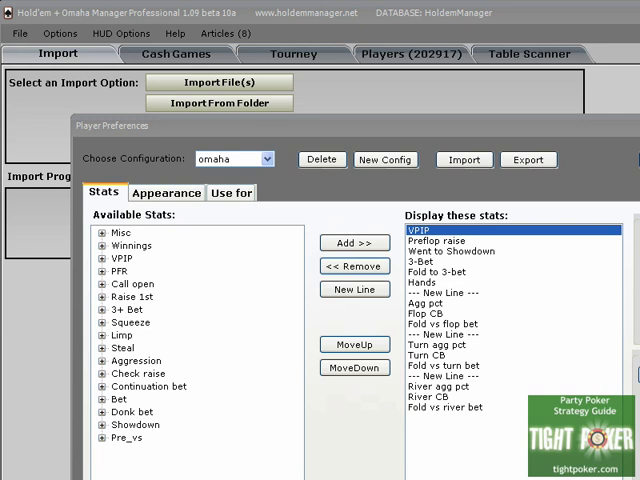
pyautogui.moveTo(229, 211)
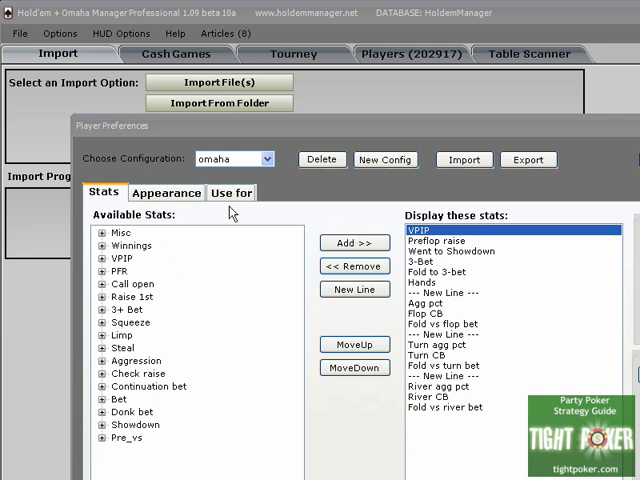
pyautogui.click(231, 192)
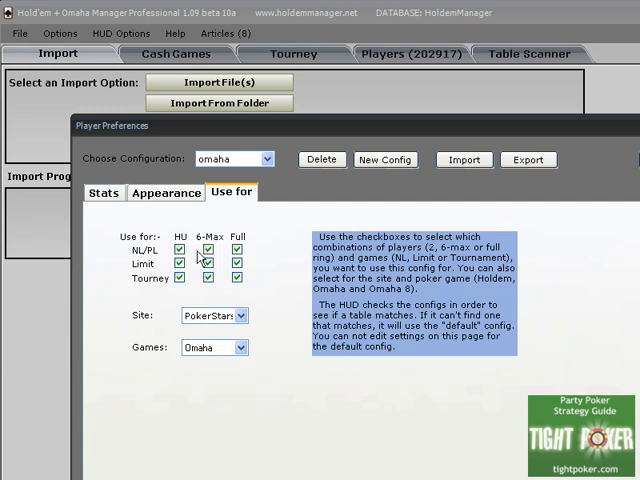
pyautogui.moveTo(259, 280)
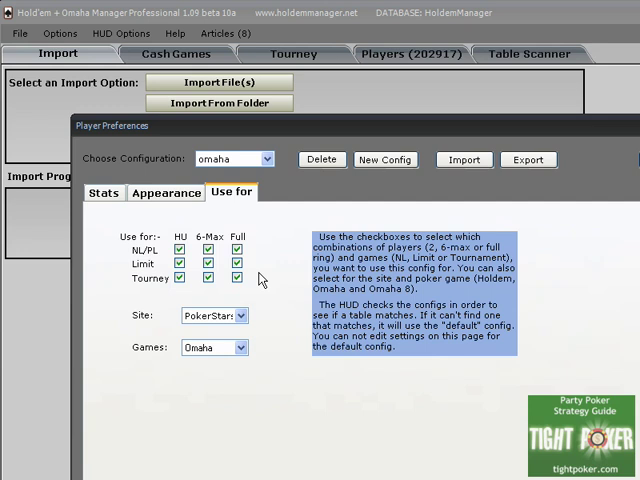
pyautogui.click(103, 192)
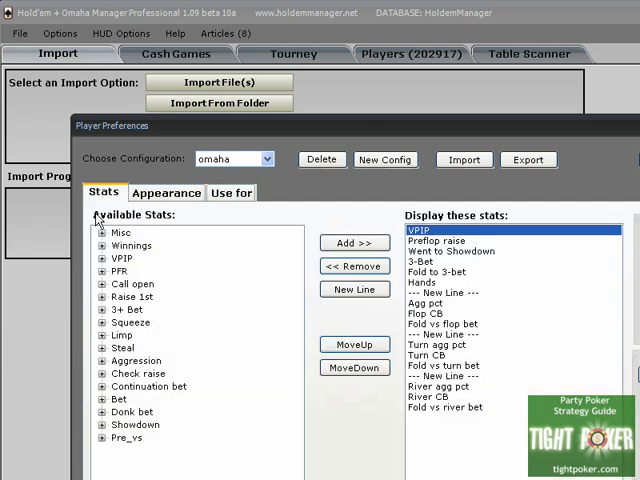
pyautogui.moveTo(280, 289)
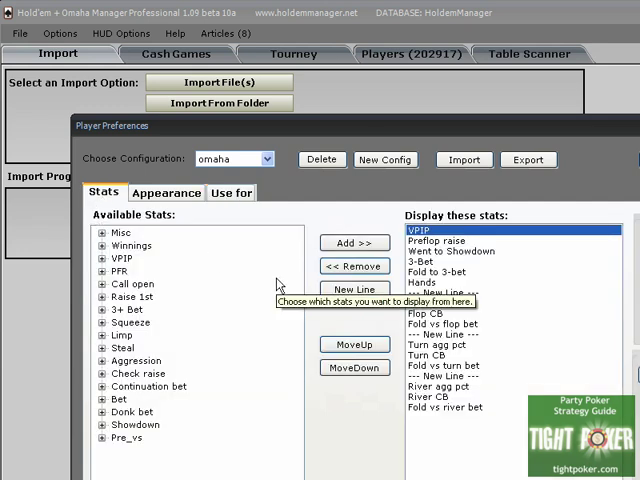